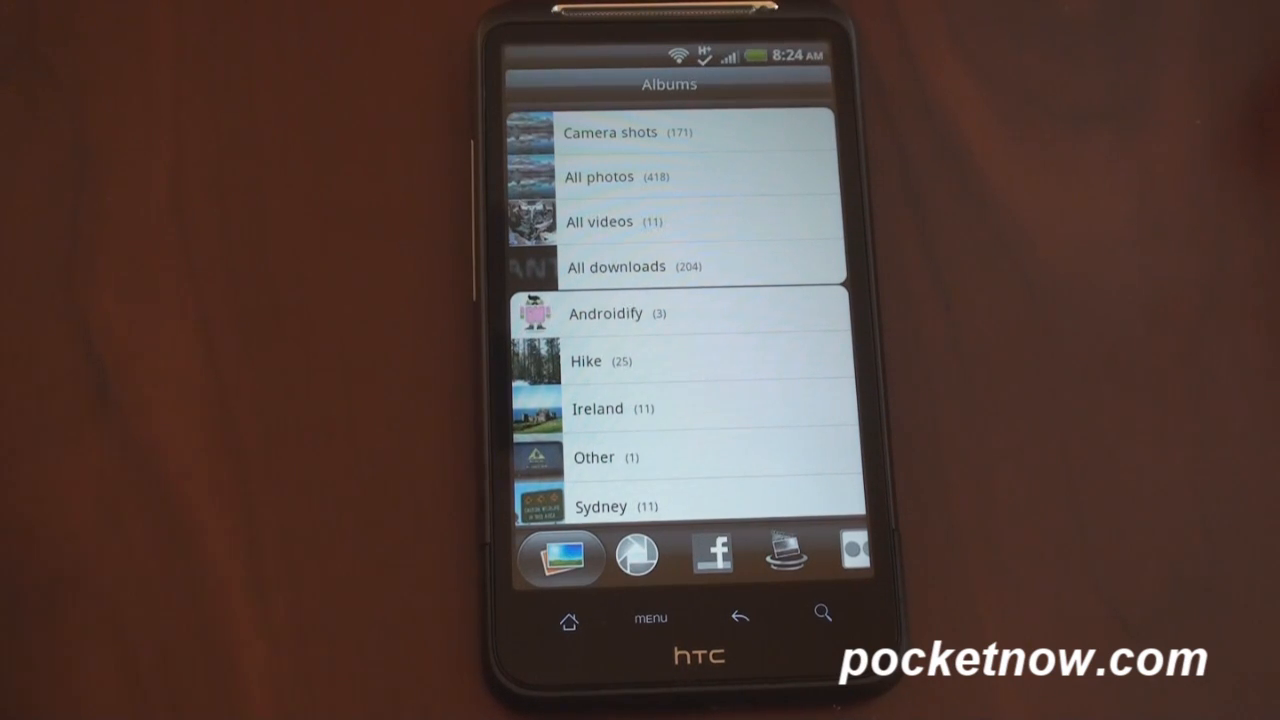
Review the Gallery tab names, then drag Flickr off the bottom bar, keeping Albums and Picasa
left_click(560, 555)
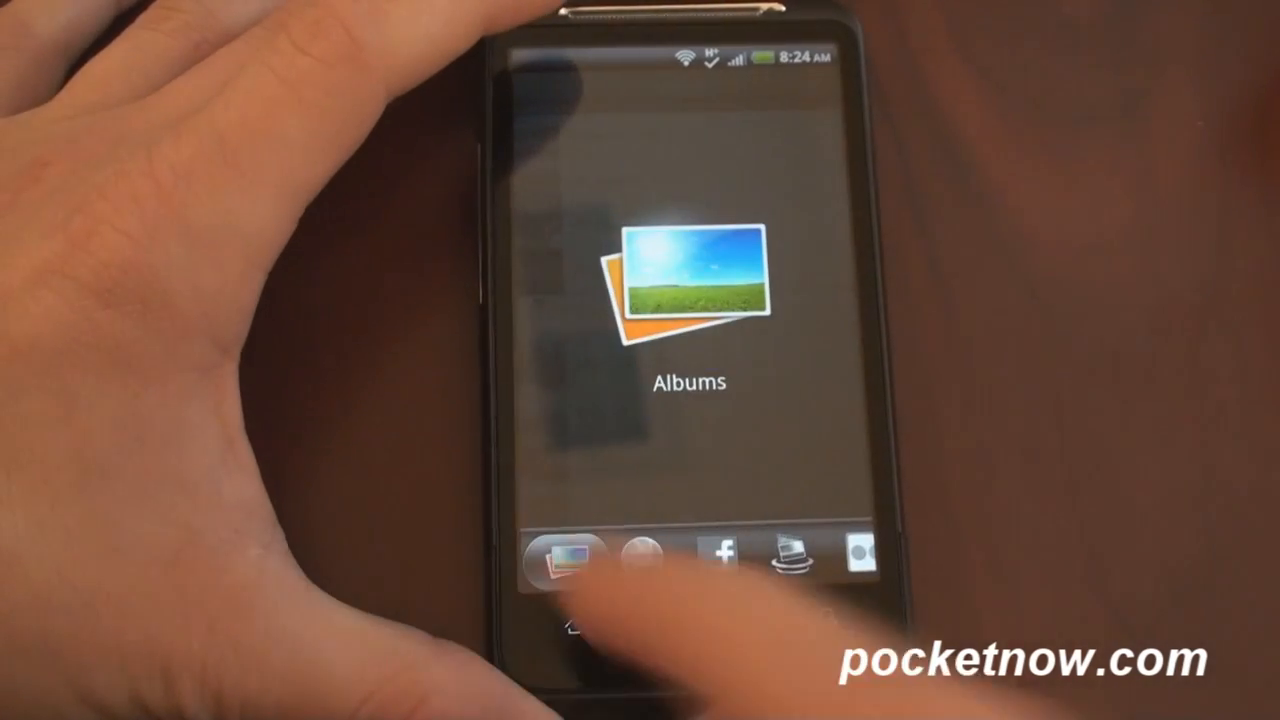
left_click(565, 560)
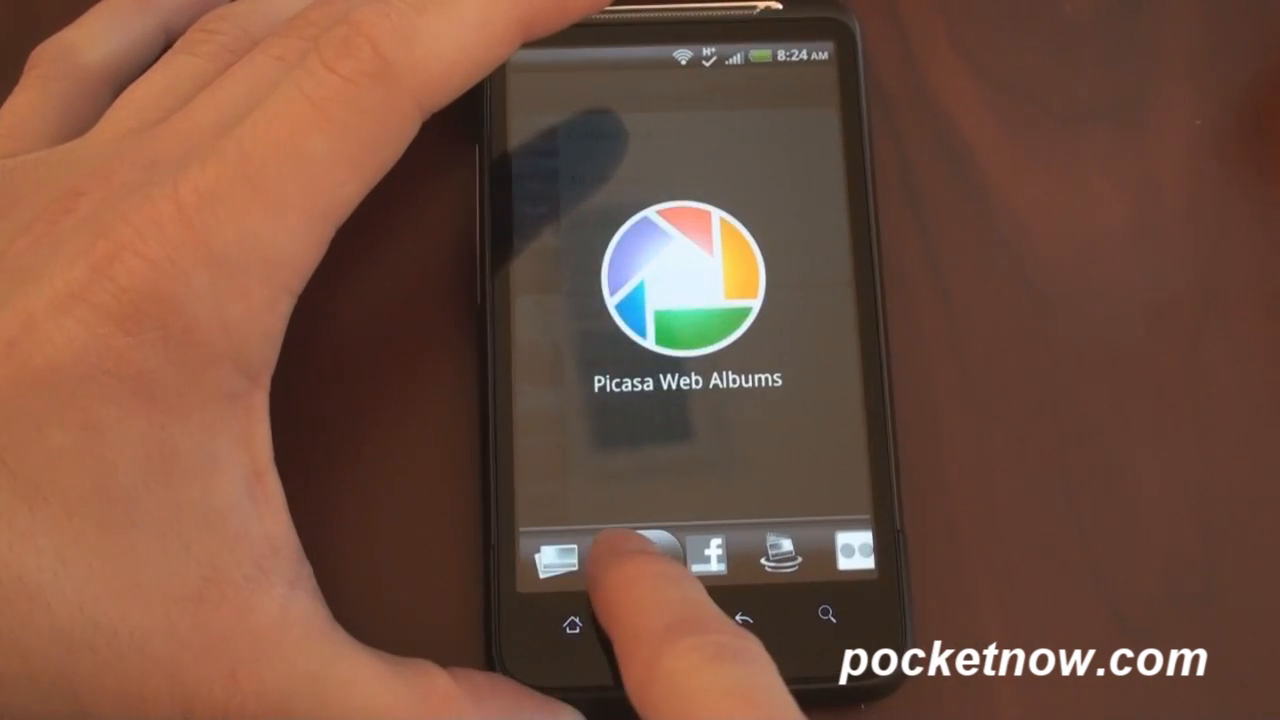
left_click(558, 558)
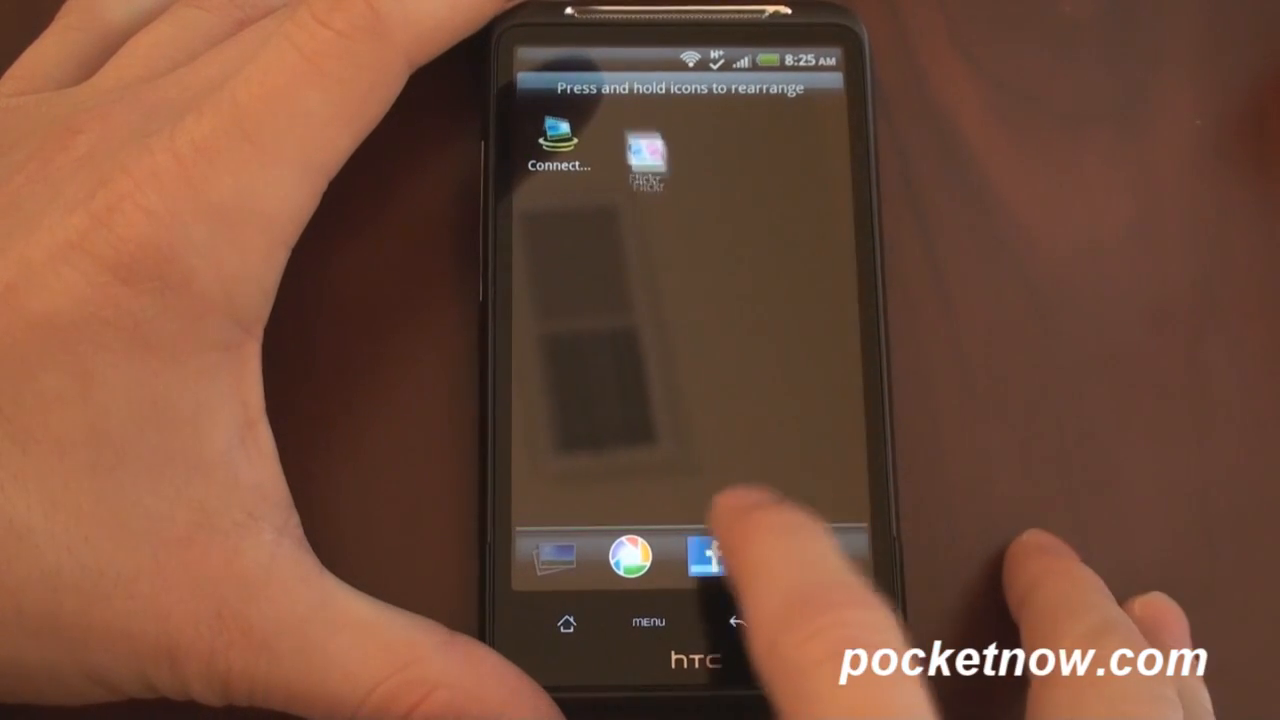
left_click_drag(706, 558, 716, 240)
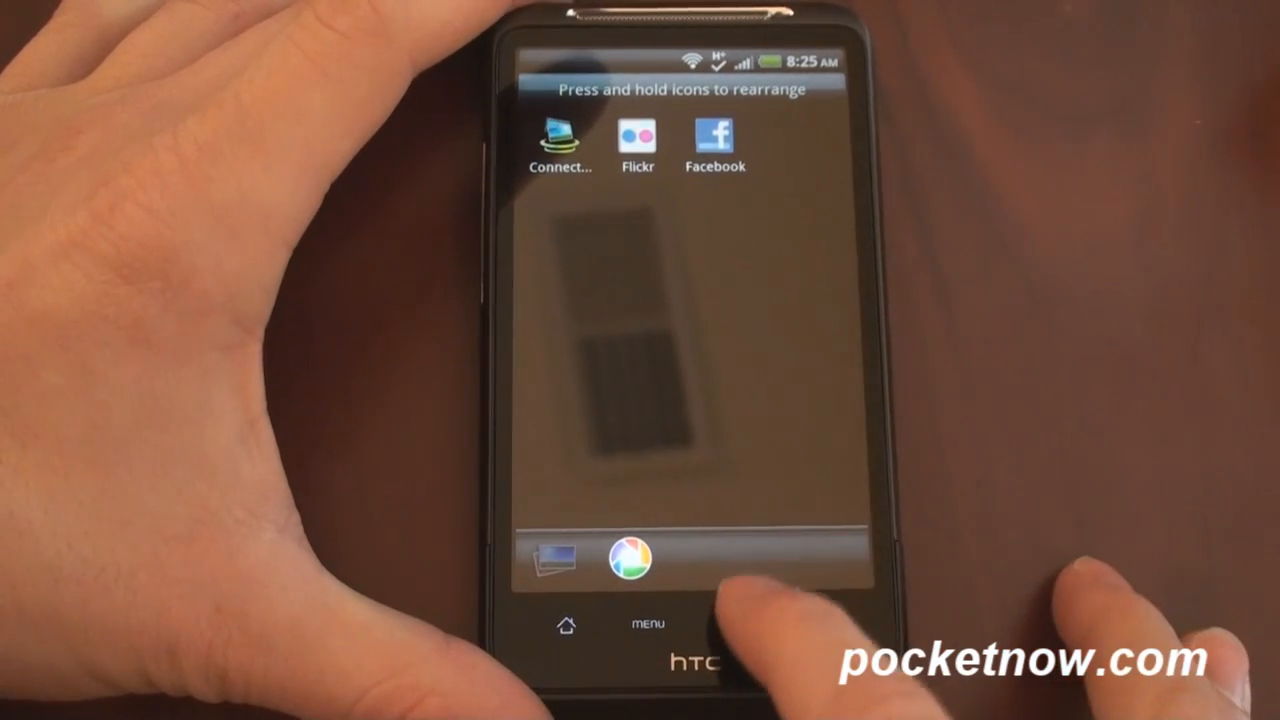
left_click(556, 558)
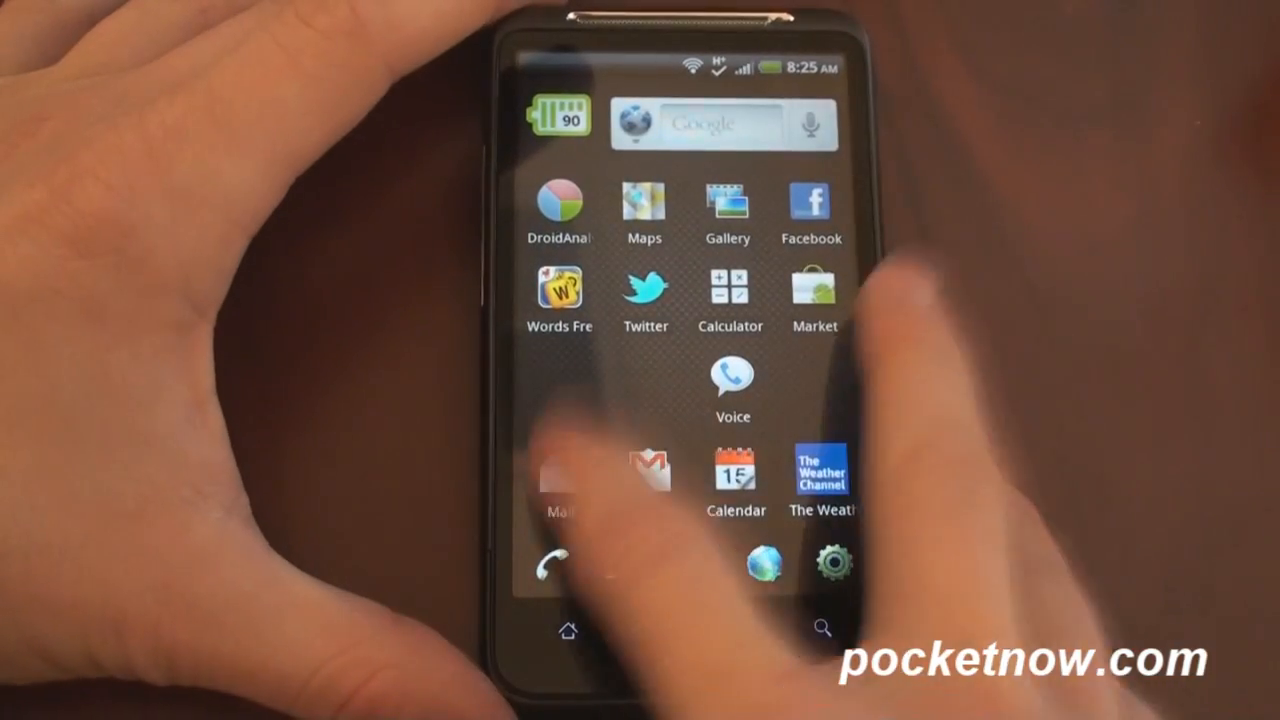
Open Mail to confirm its inbox slider shows two tabs, then go back home
left_click(560, 480)
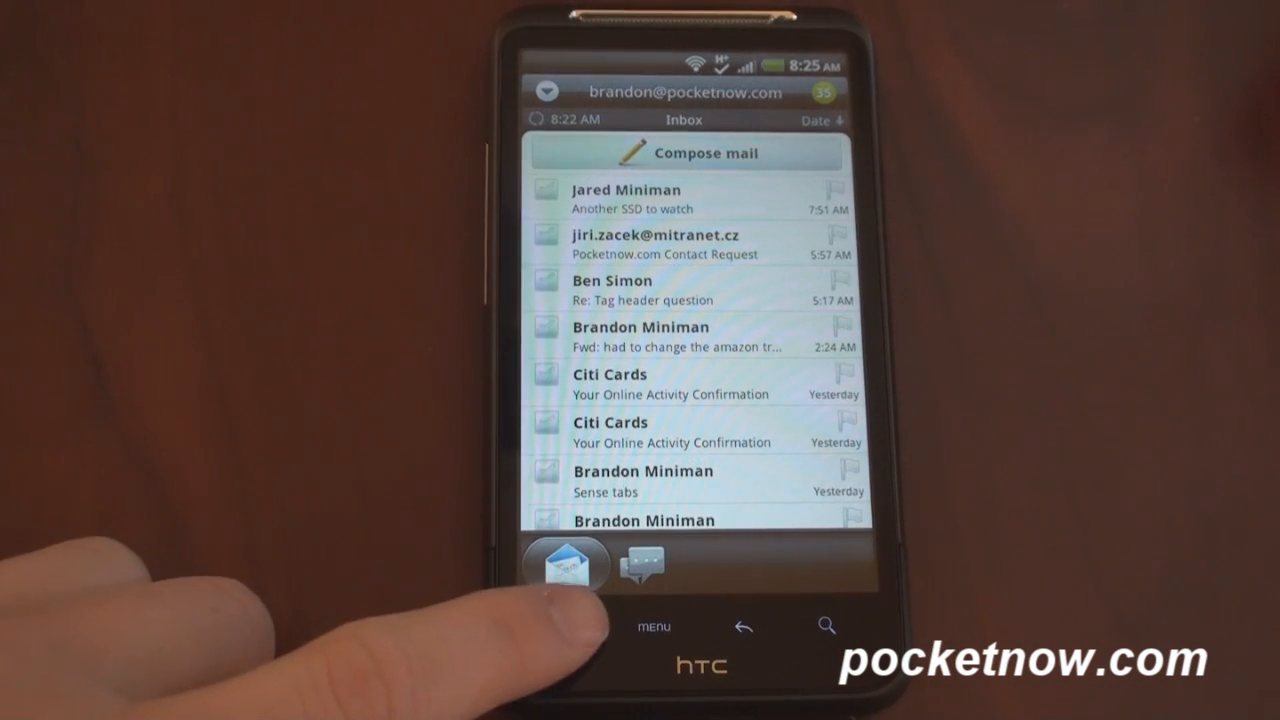
left_click(571, 626)
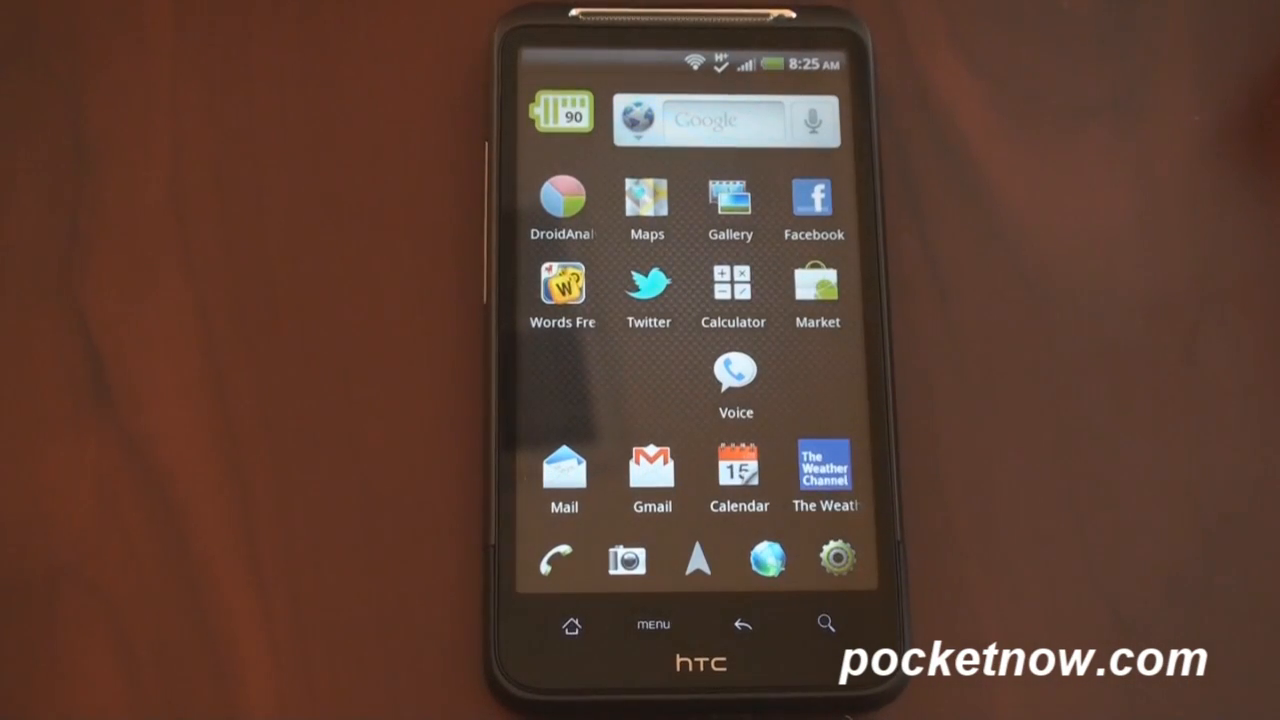